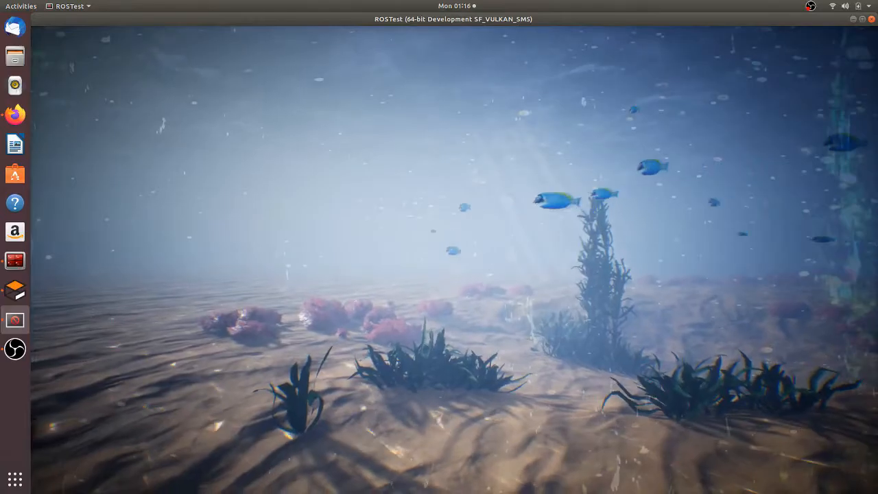
Bring Gazebo's 3D view forward, showing the robot lodged among the wreck's hull plates
click(21, 6)
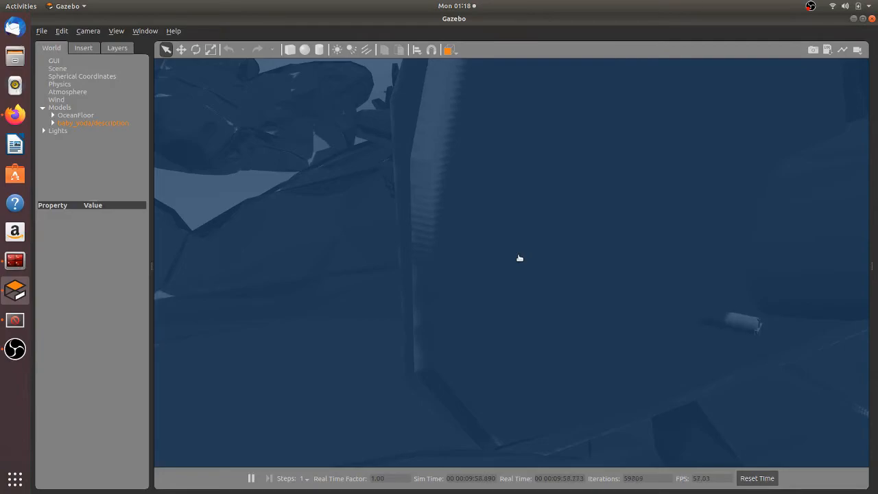
Select the OceanFloor model to list its properties, confirming it is static
right_click(519, 259)
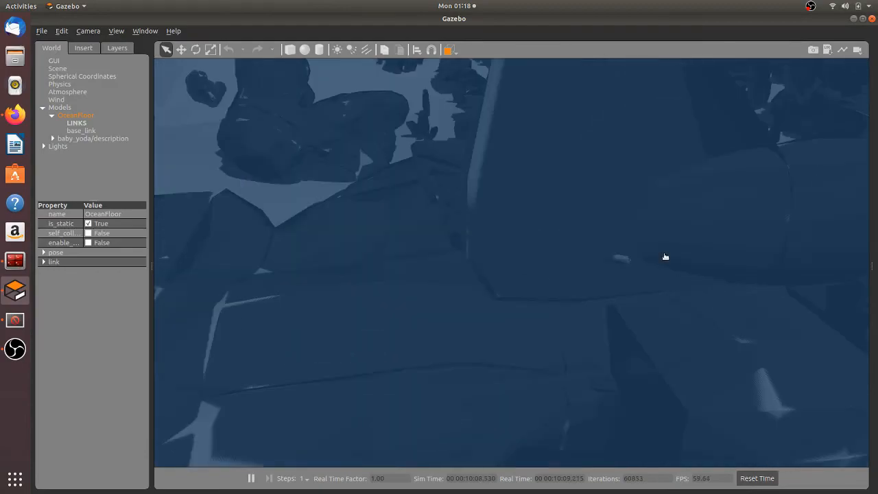
mouse_move(293, 396)
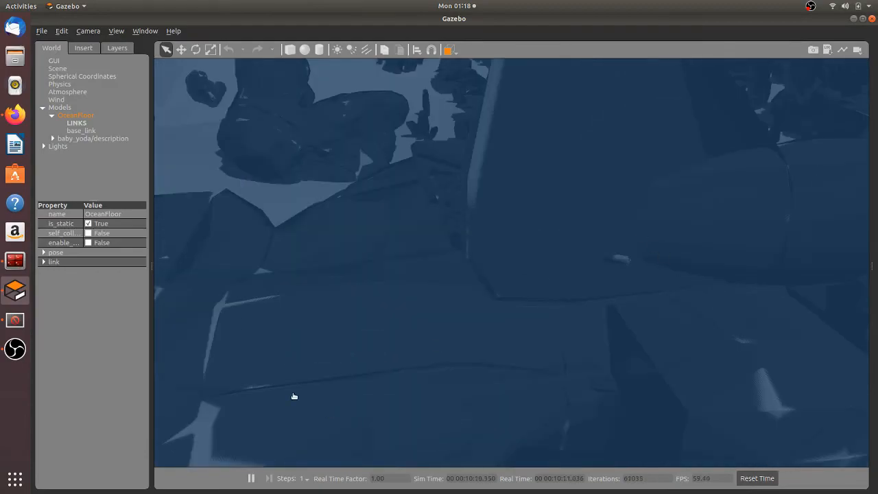